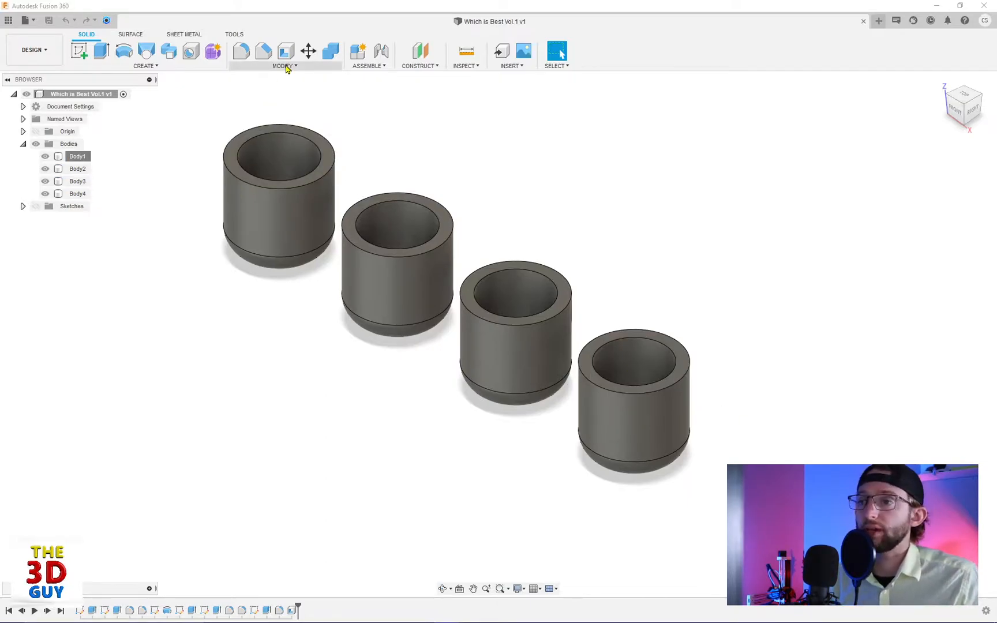
Step: Explore the context-menu actions available for Body2 in the browser and canvas
click(285, 66)
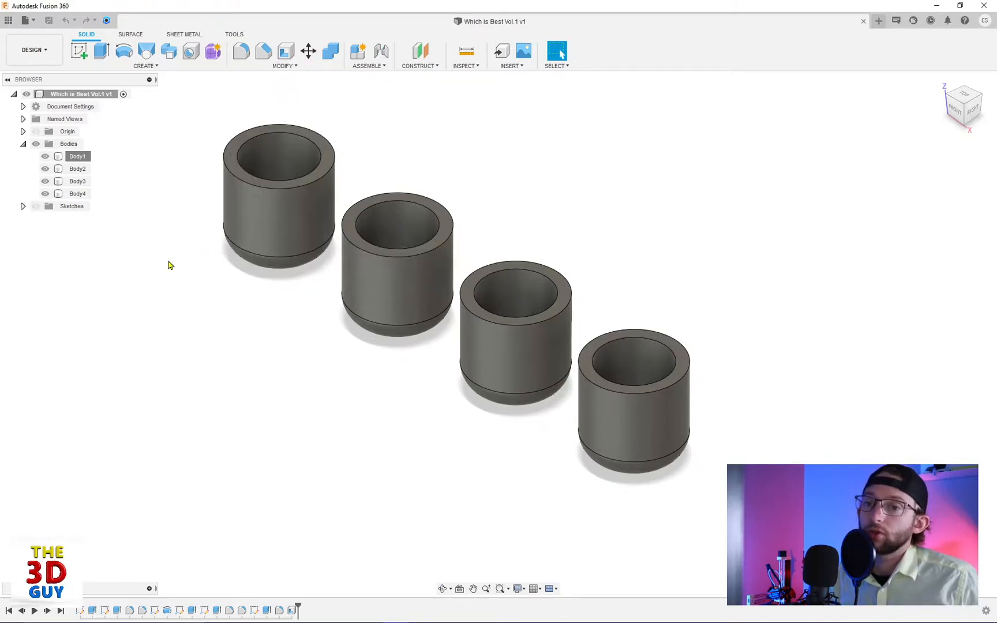
click(78, 169)
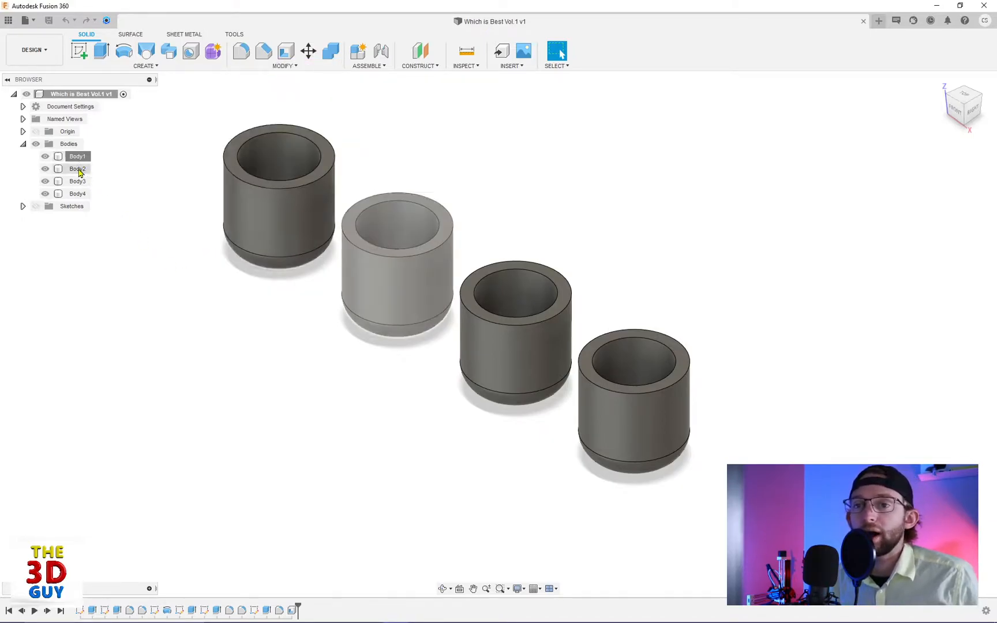
right_click(77, 169)
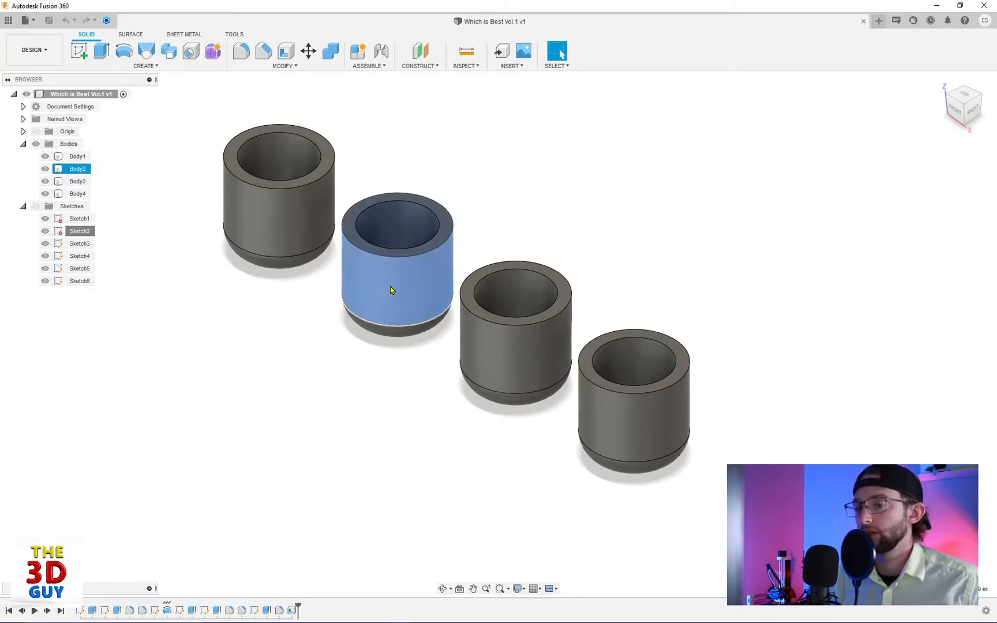
right_click(391, 290)
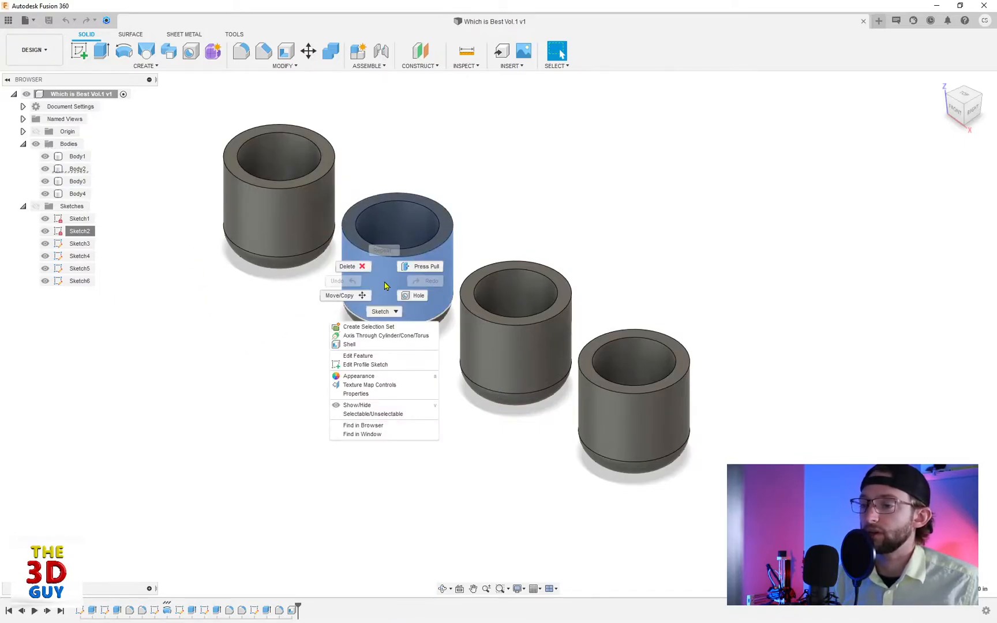
mouse_move(269, 304)
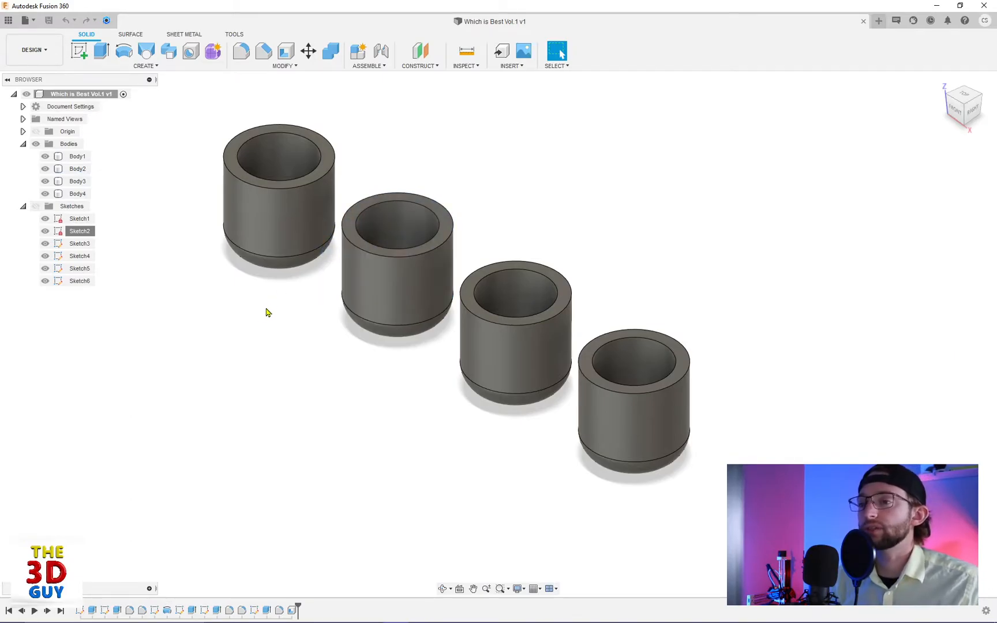
Step: Use Modify > Delete to strip the second cup down to a rounded, donut-like blob
click(285, 58)
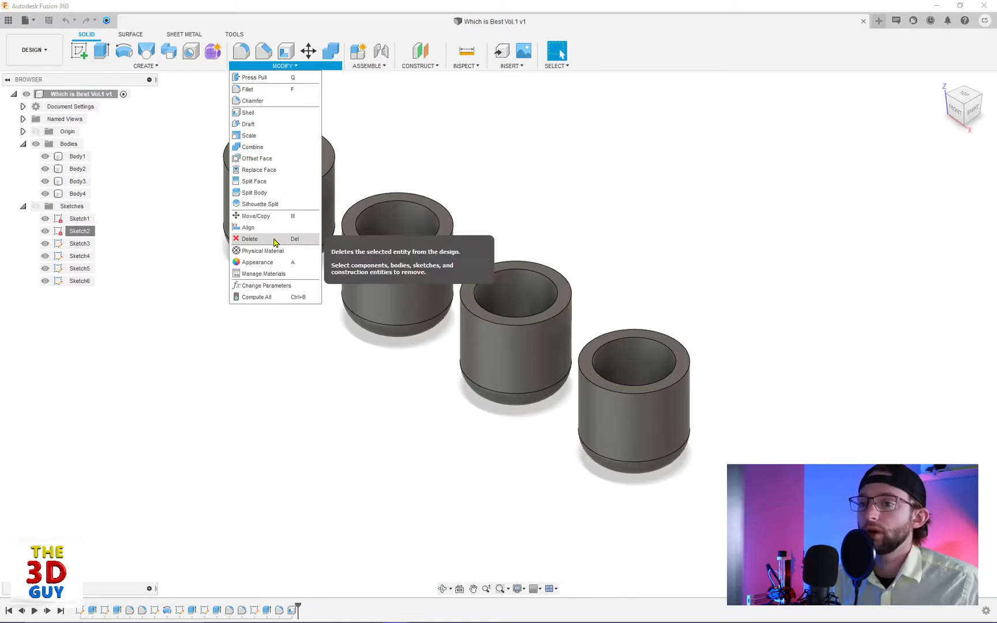
click(248, 238)
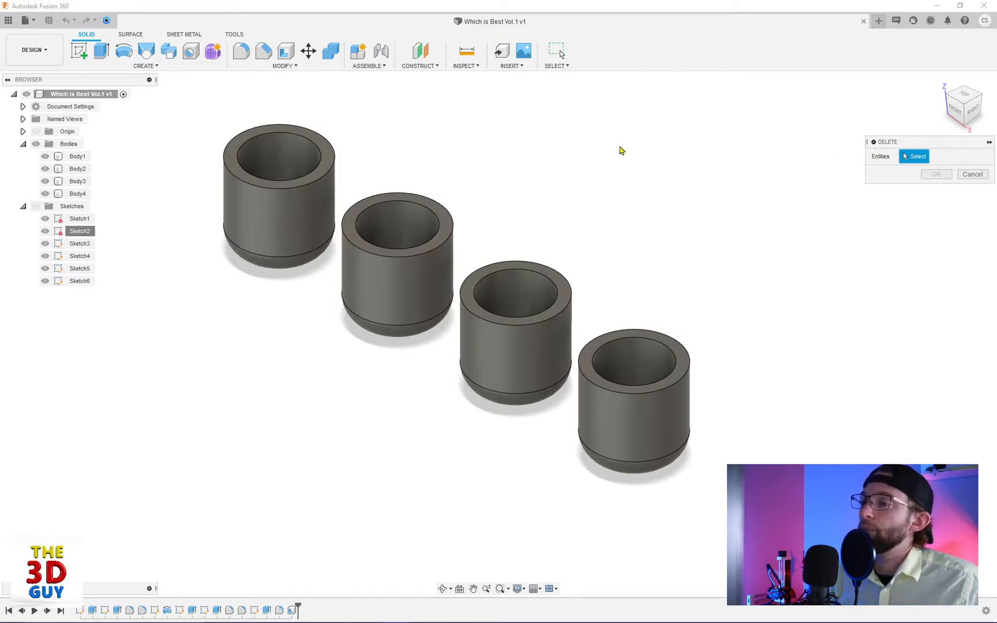
click(397, 283)
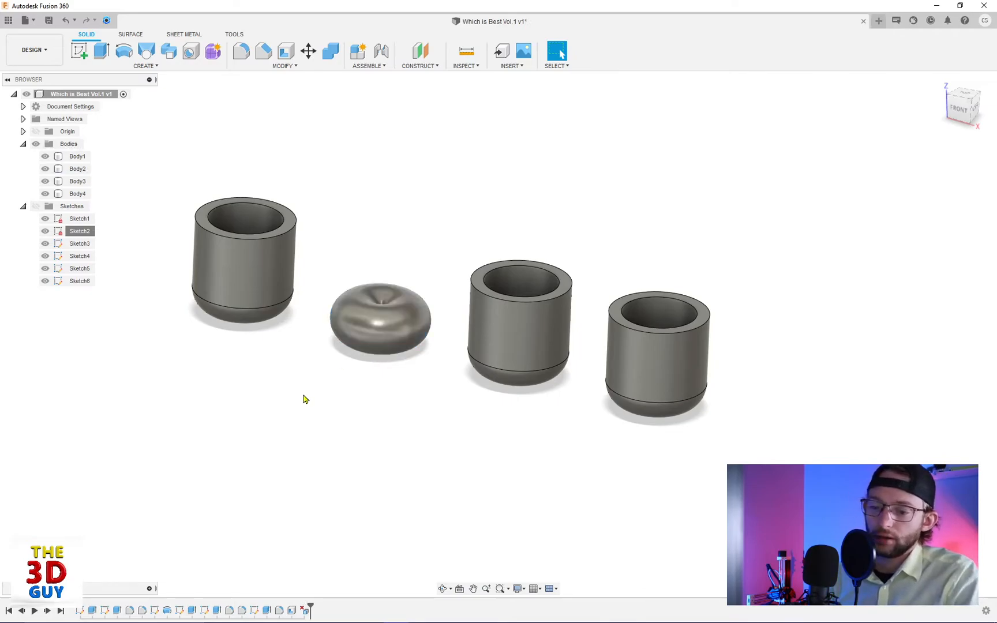
Step: Undo the partial delete so the second cup is restored
click(380, 319)
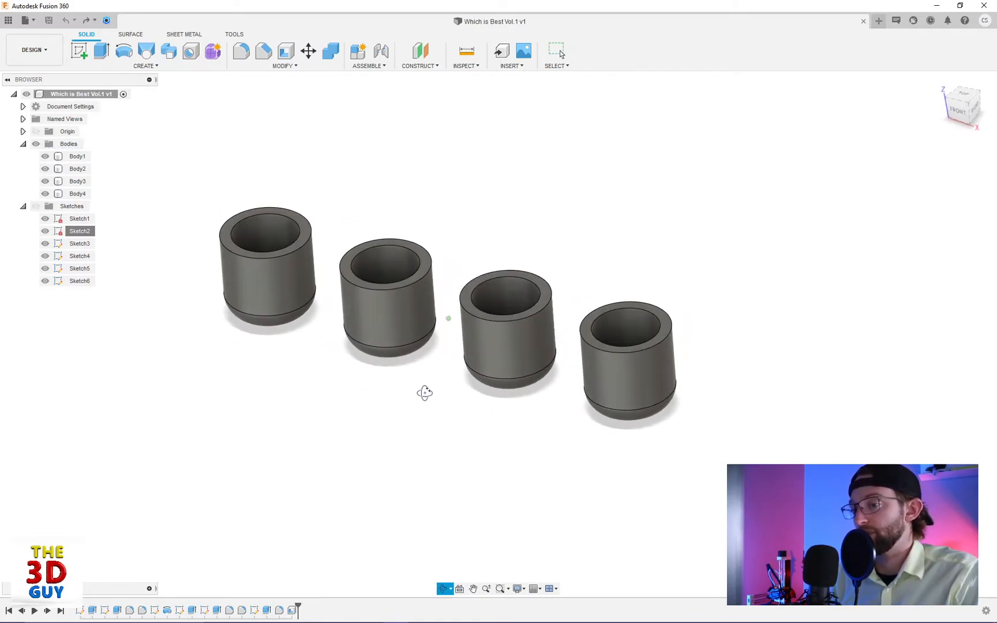
click(77, 169)
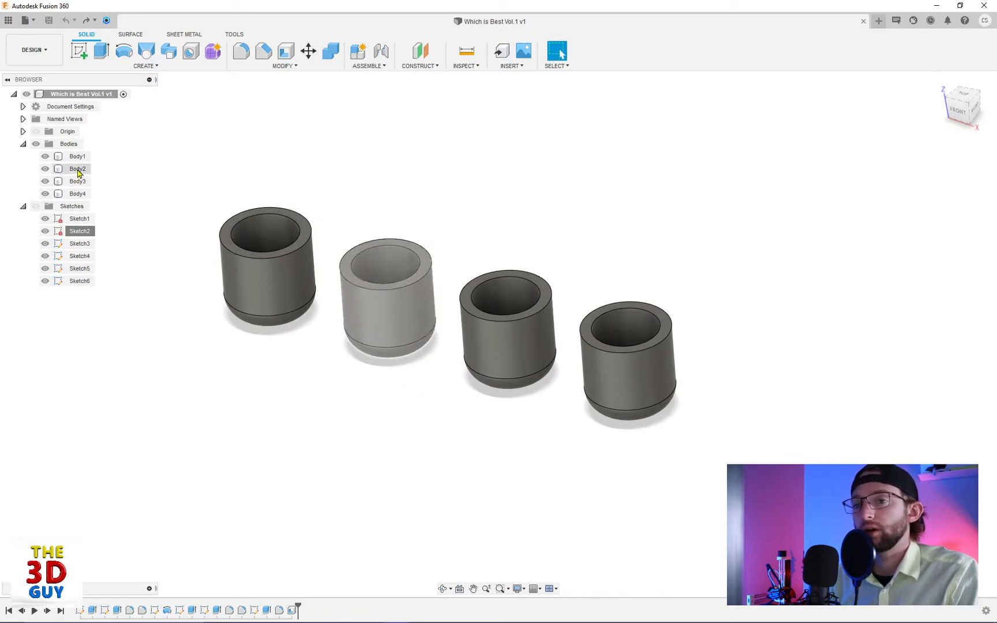
right_click(77, 168)
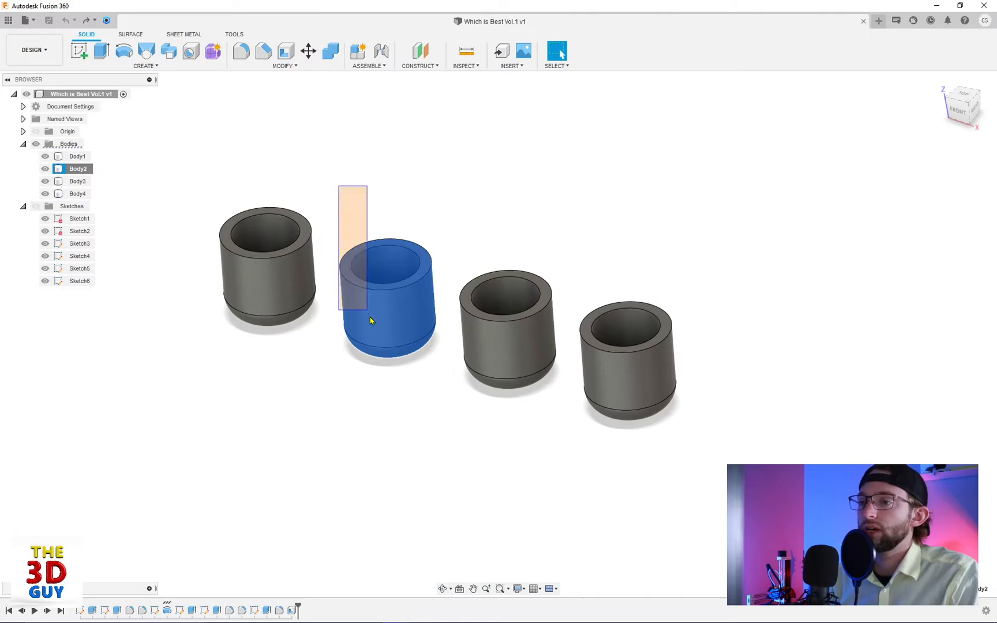
Step: Delete Body2 entirely via its marking menu, leaving three cups in the row
click(421, 369)
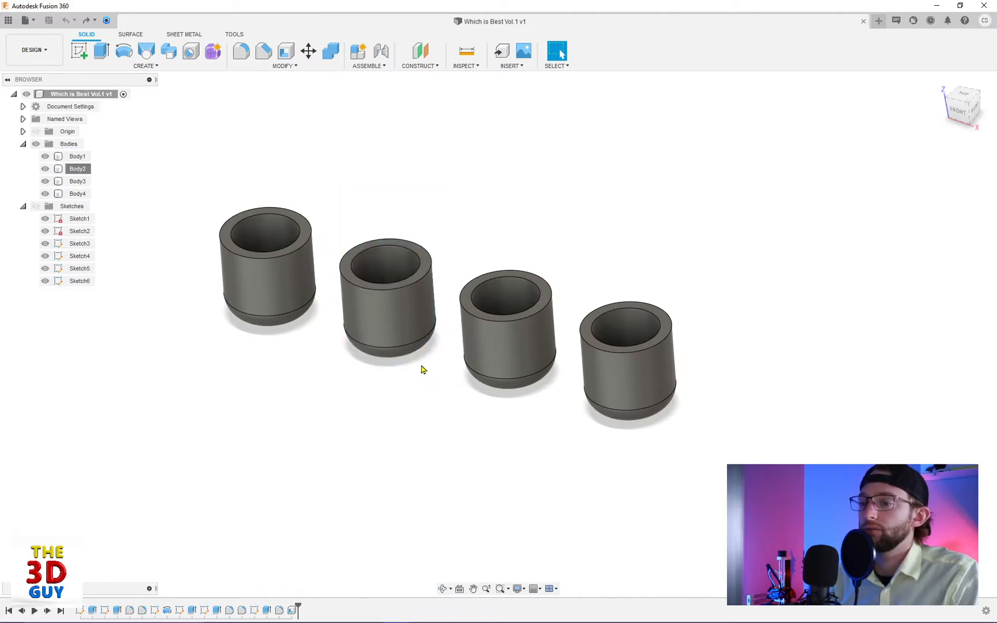
right_click(387, 286)
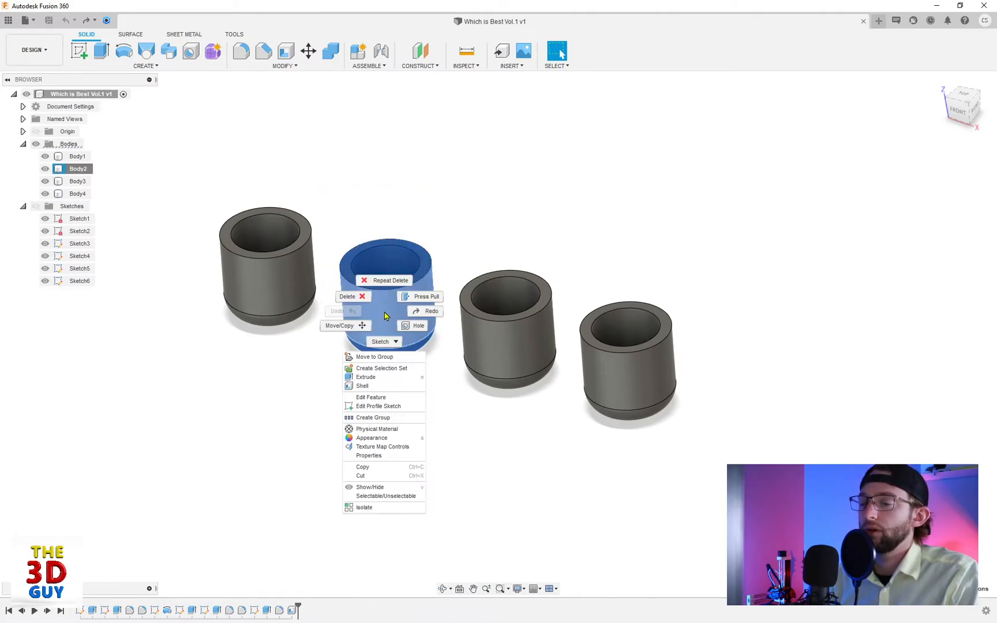
click(348, 297)
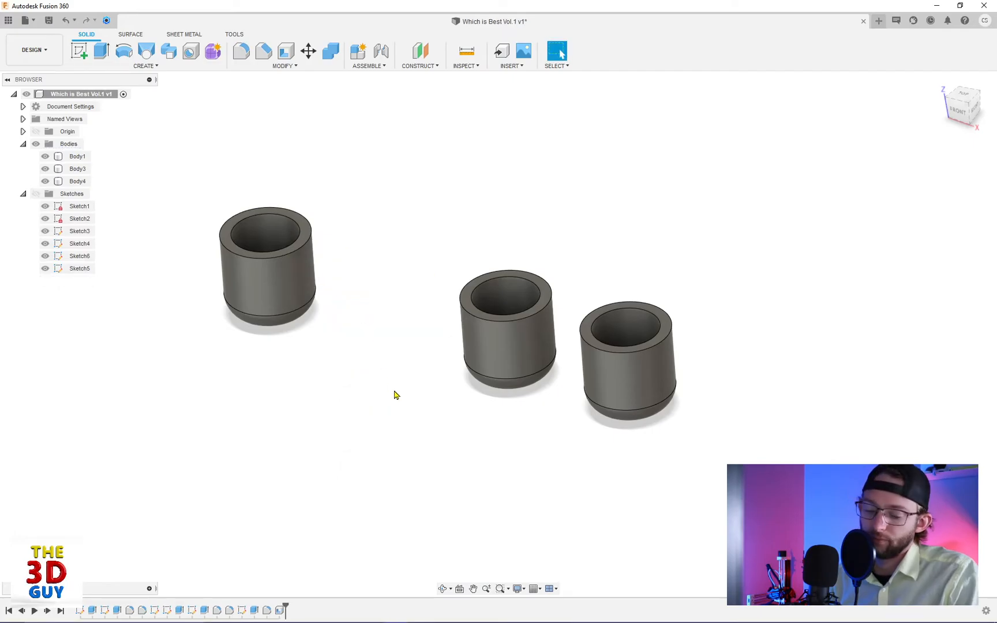